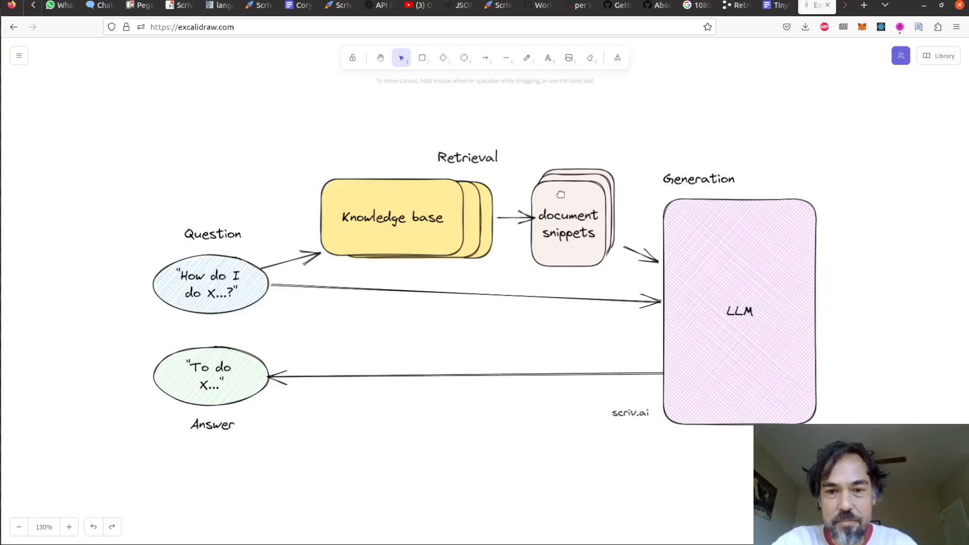
mouse_move(222, 302)
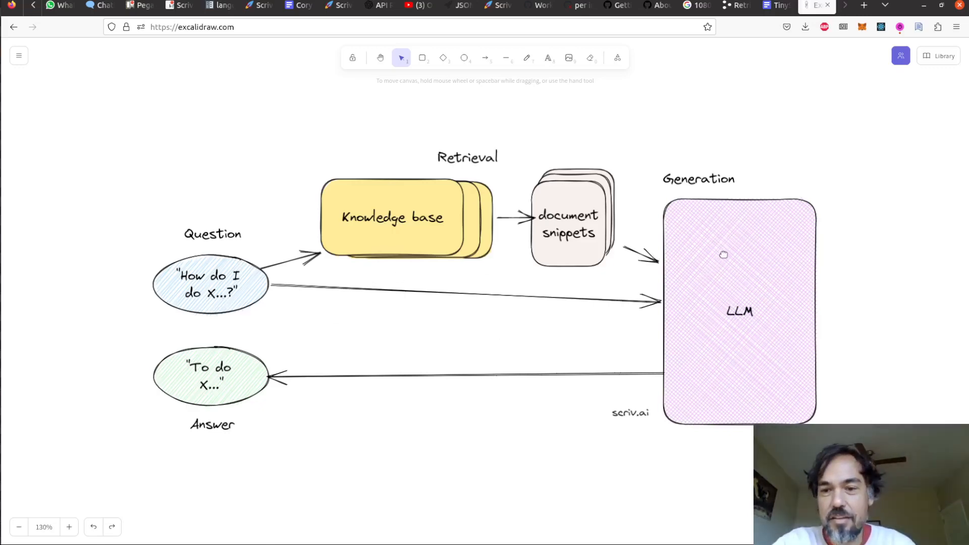
mouse_move(728, 274)
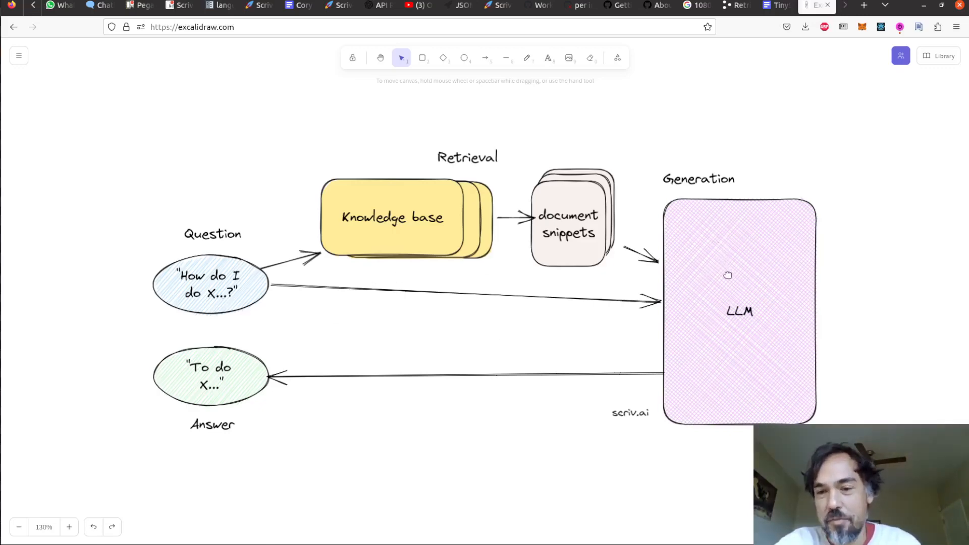
mouse_move(706, 206)
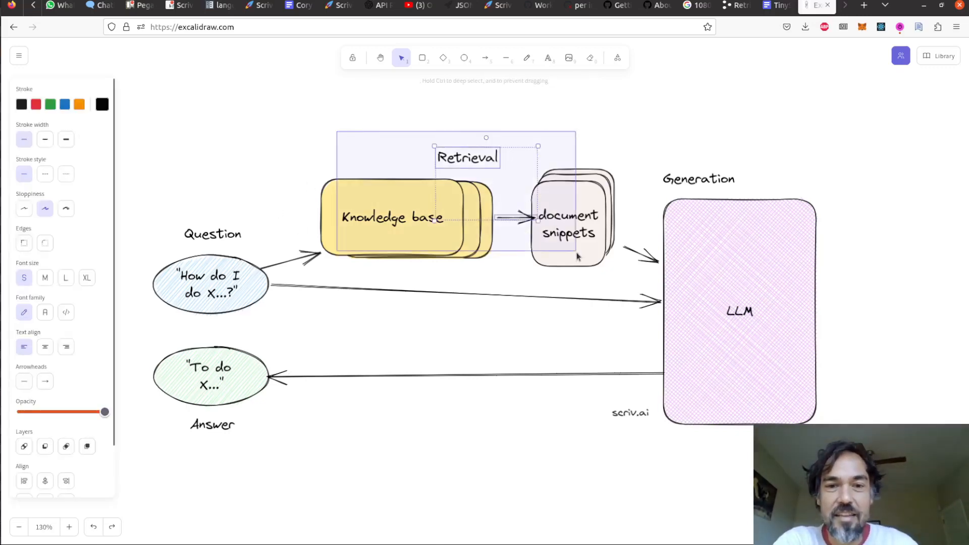
- View Pegasus Bot's system prompt file in PyCharm, then return to the Excalidraw RAG diagram
left_click(680, 127)
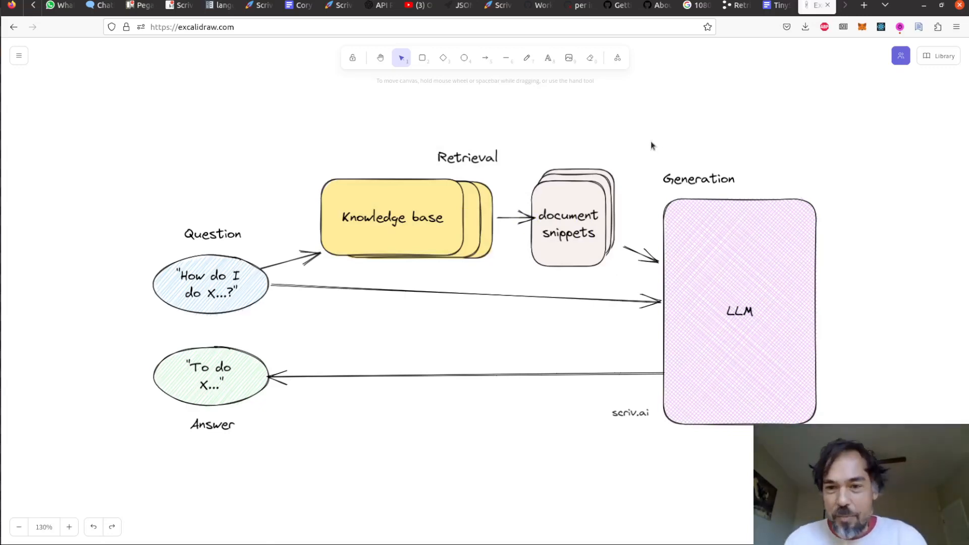
mouse_move(643, 159)
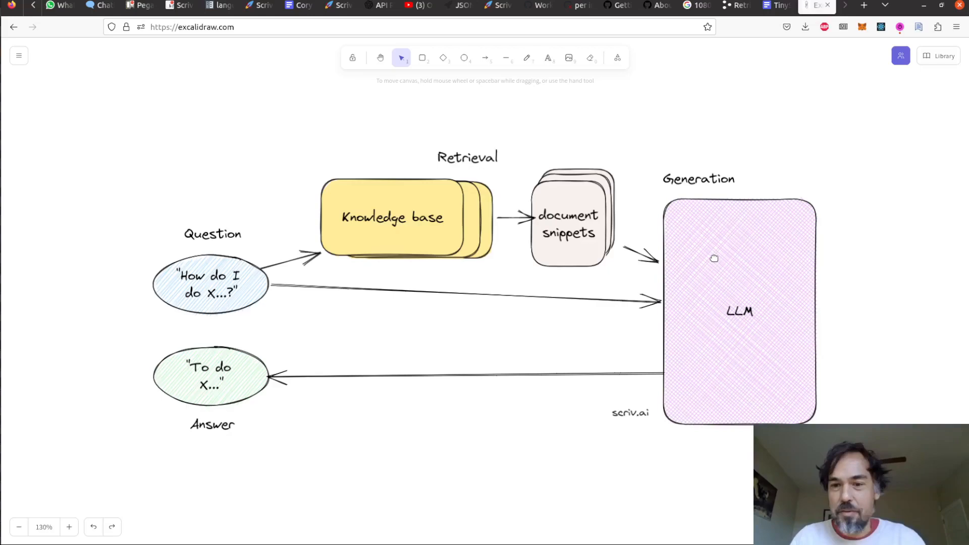
key("alt+Tab")
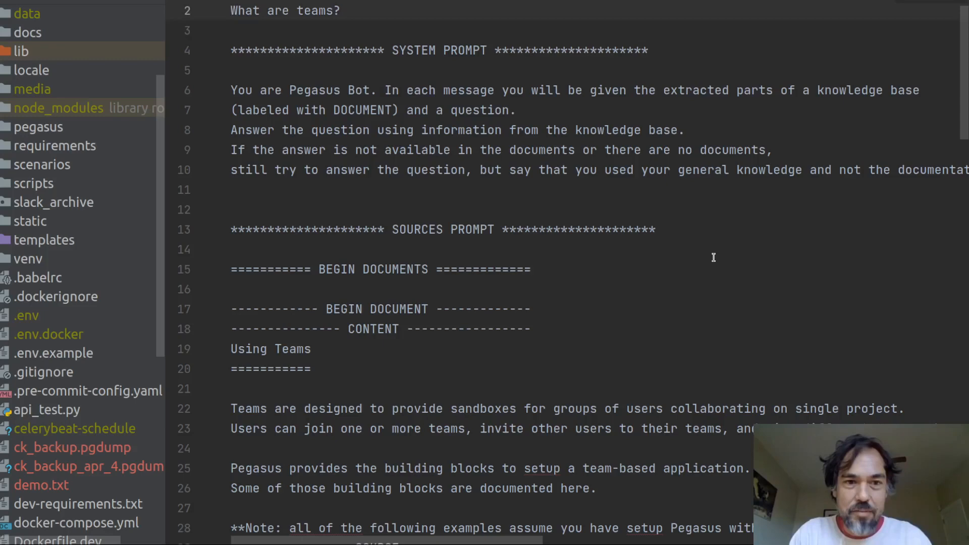
left_click(233, 69)
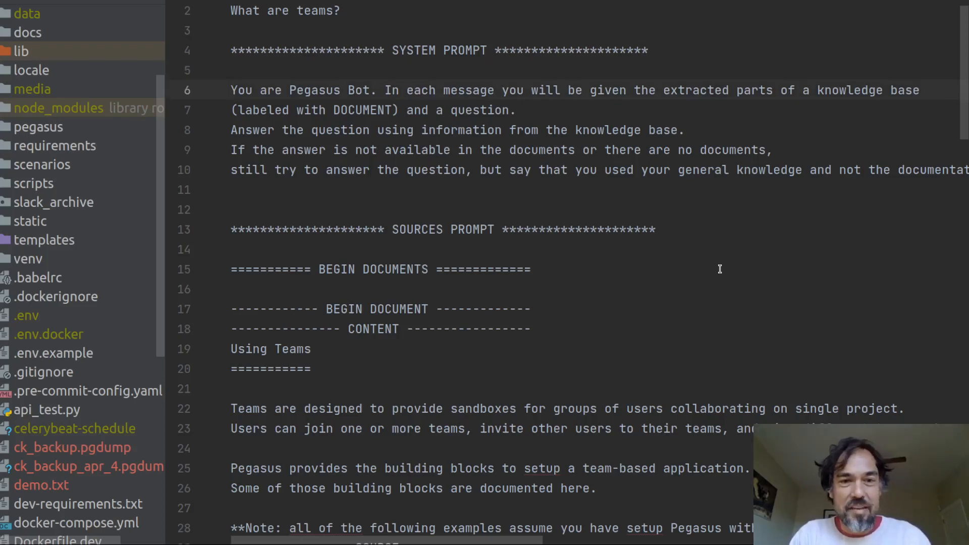
mouse_move(483, 150)
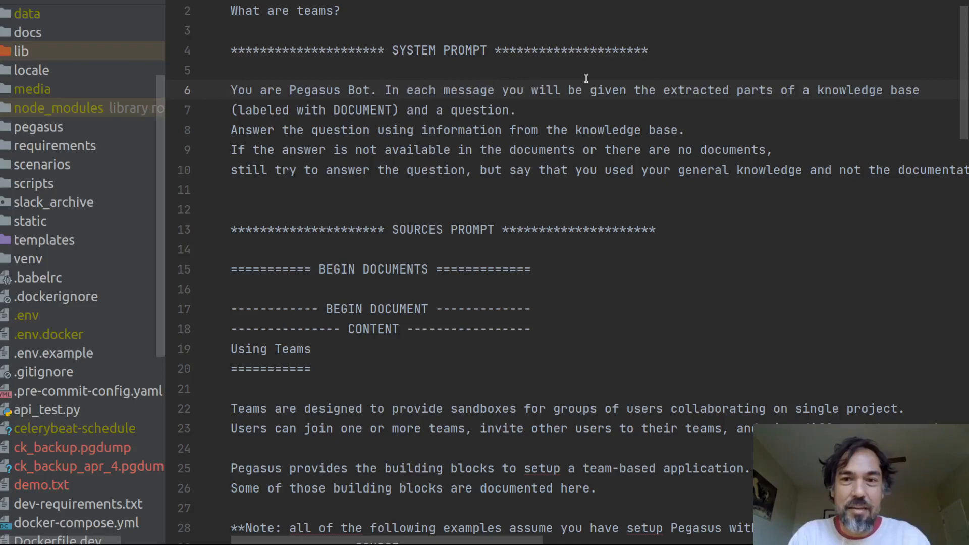
mouse_move(464, 110)
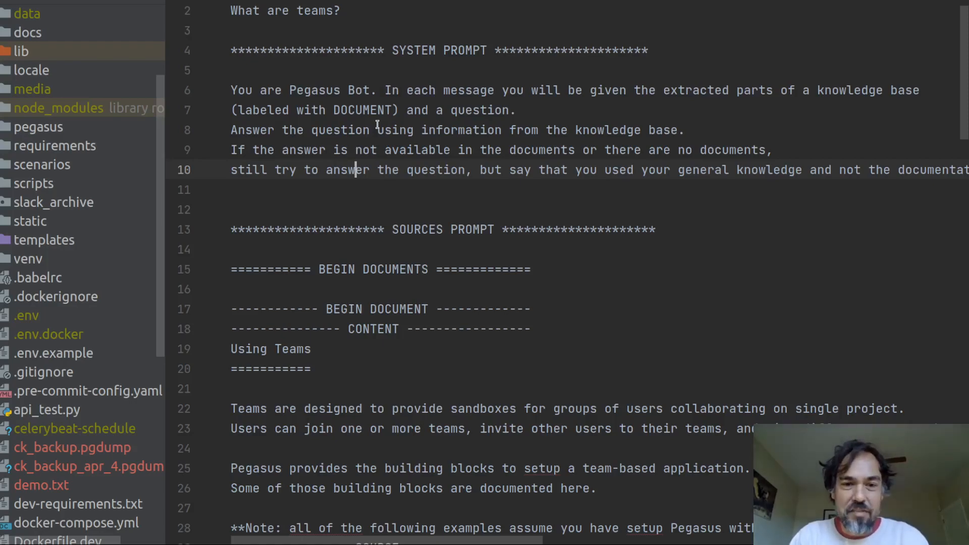
left_click(817, 6)
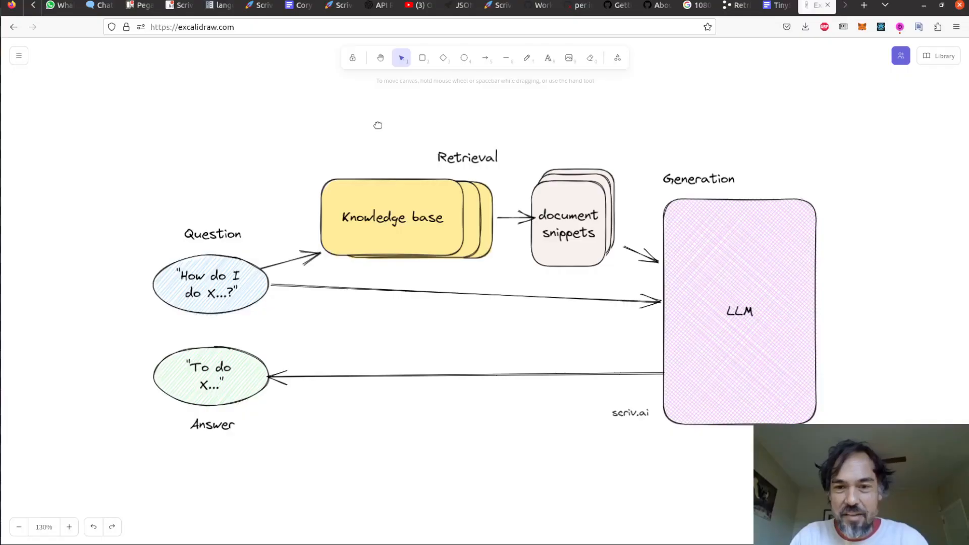
mouse_move(627, 244)
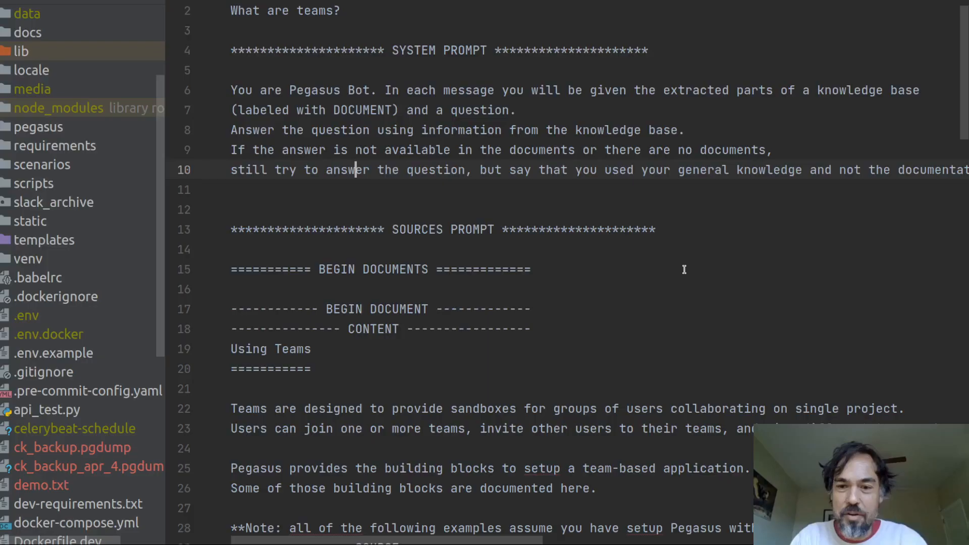
scroll("down", 3)
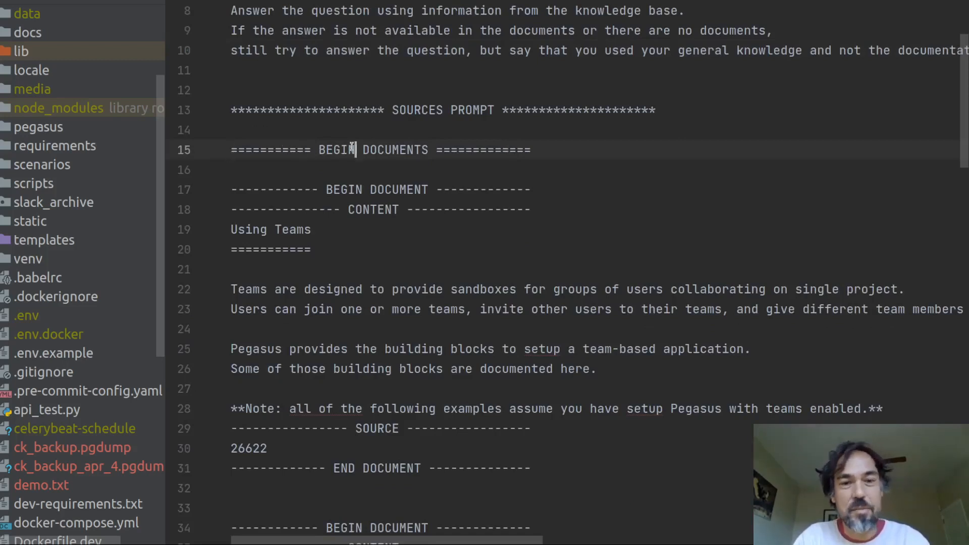
triple_click(371, 149)
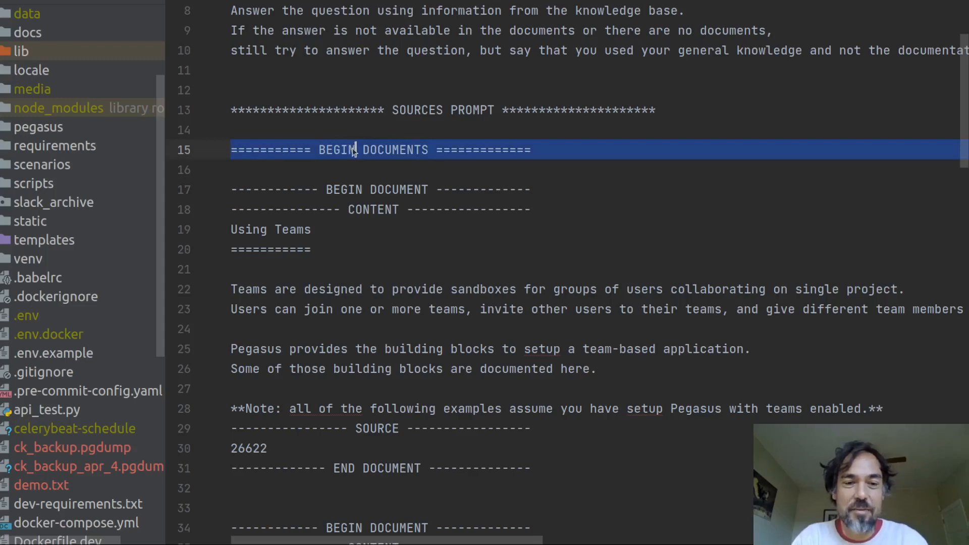
left_click(359, 189)
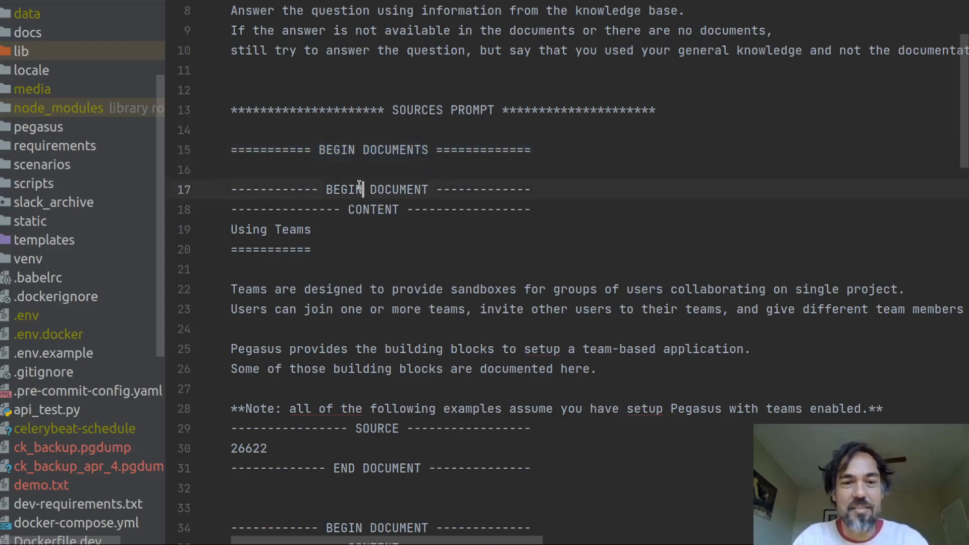
scroll("down", 3)
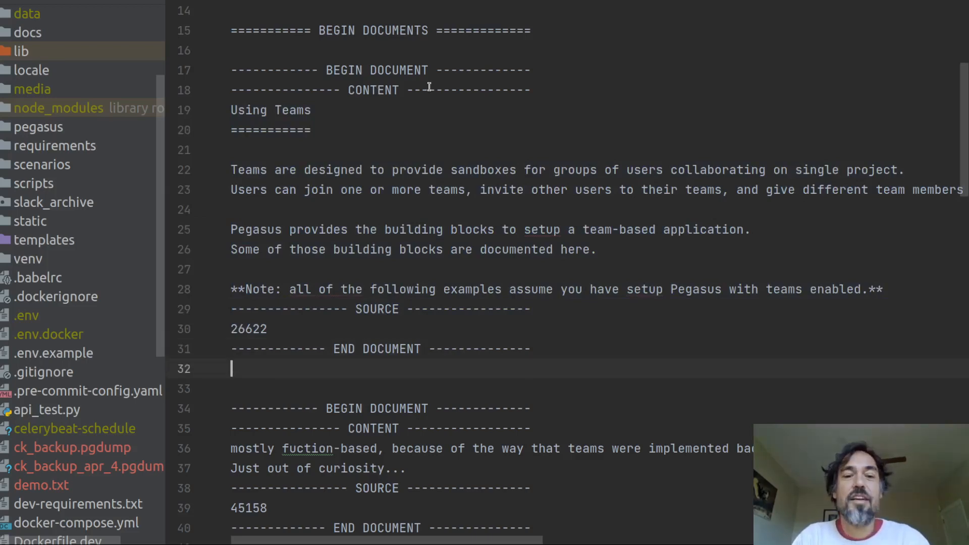
scroll("down", 3)
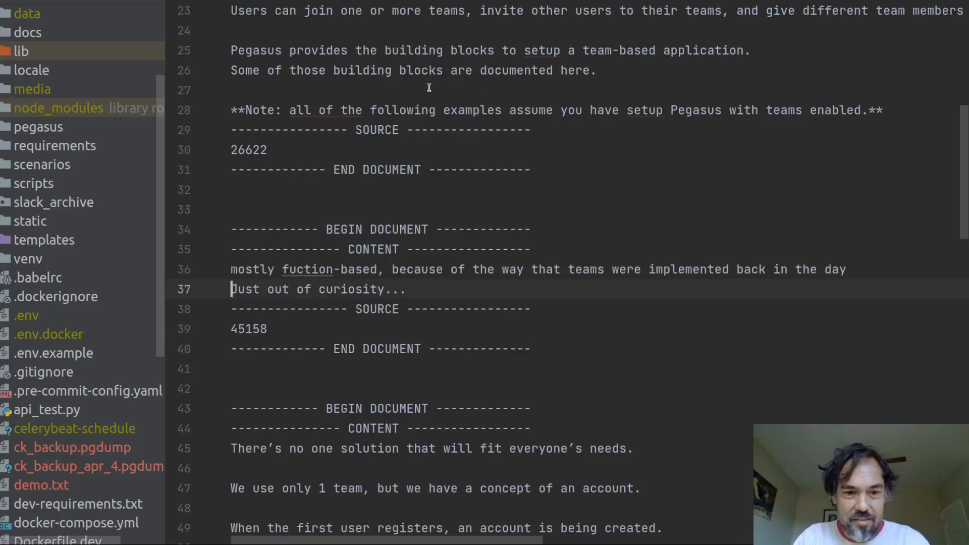
scroll("down", 3)
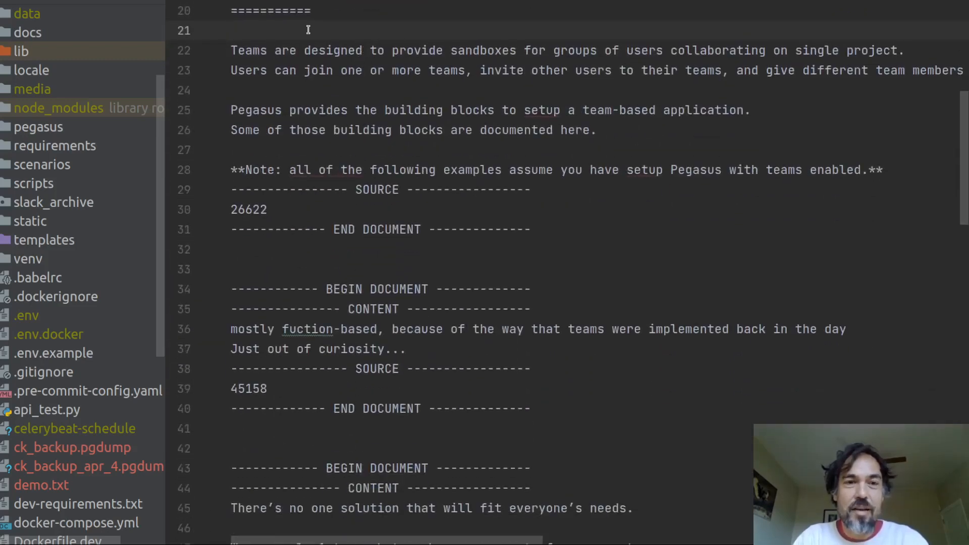
mouse_move(292, 50)
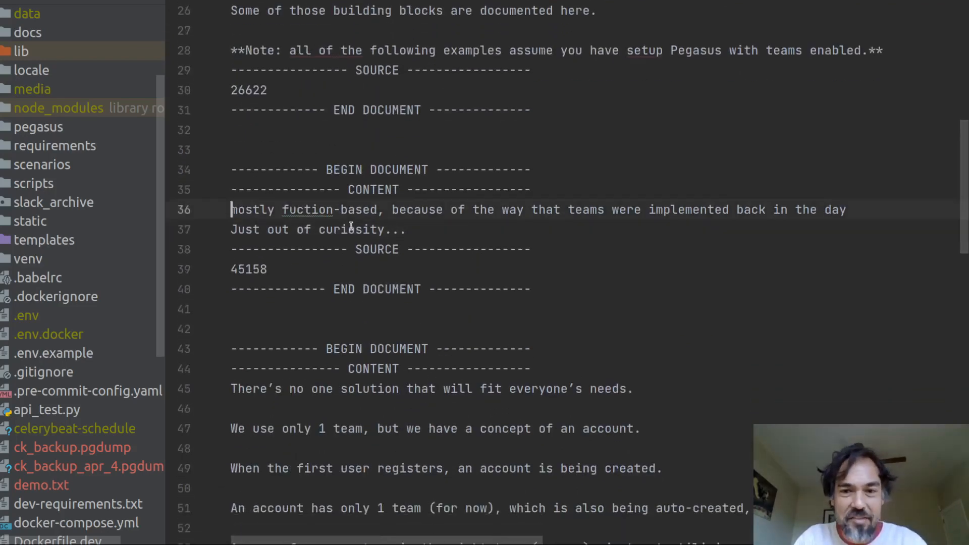
scroll("down", 3)
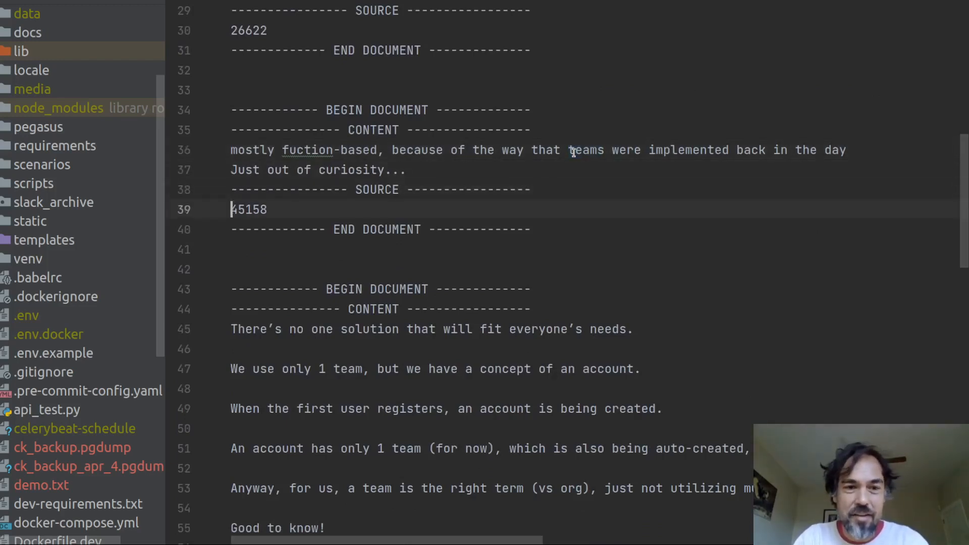
scroll("down", 3)
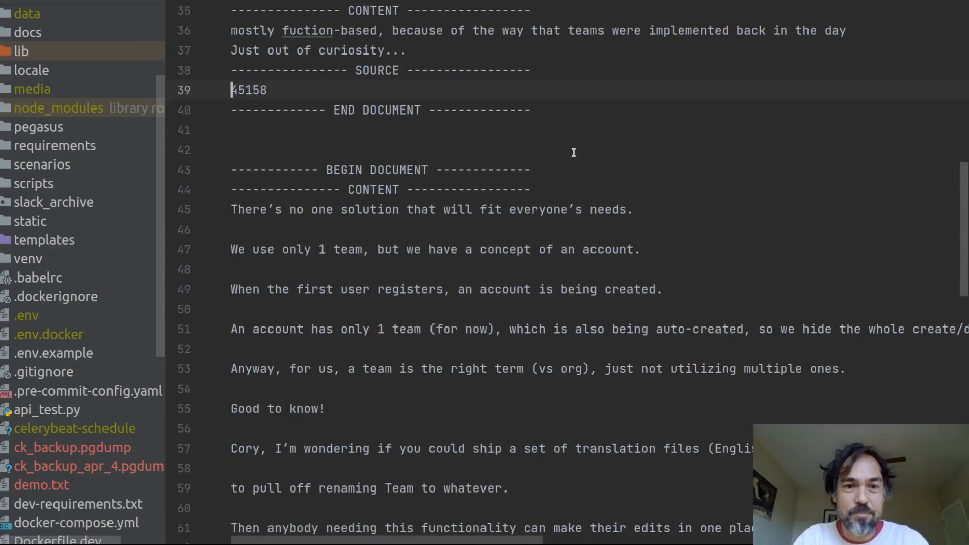
scroll("down", 3)
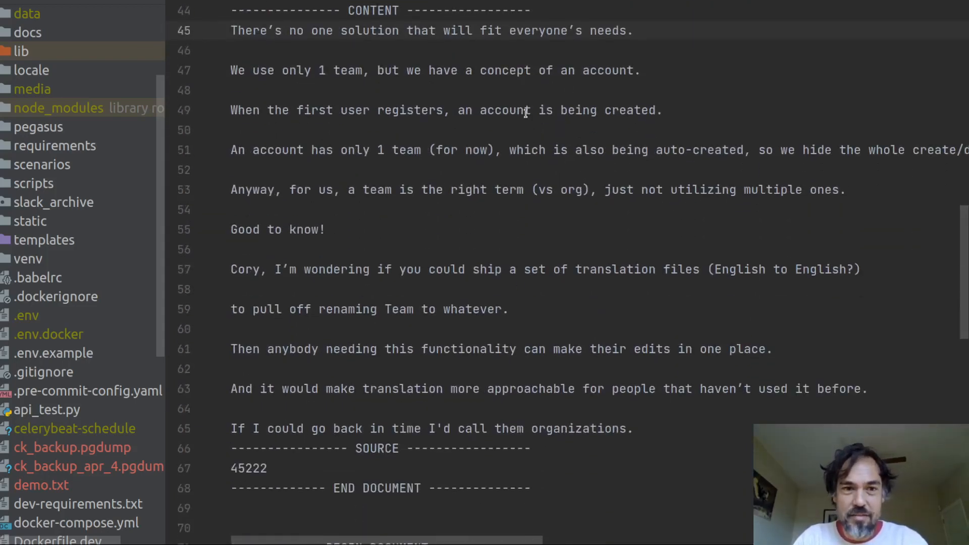
double_click(348, 69)
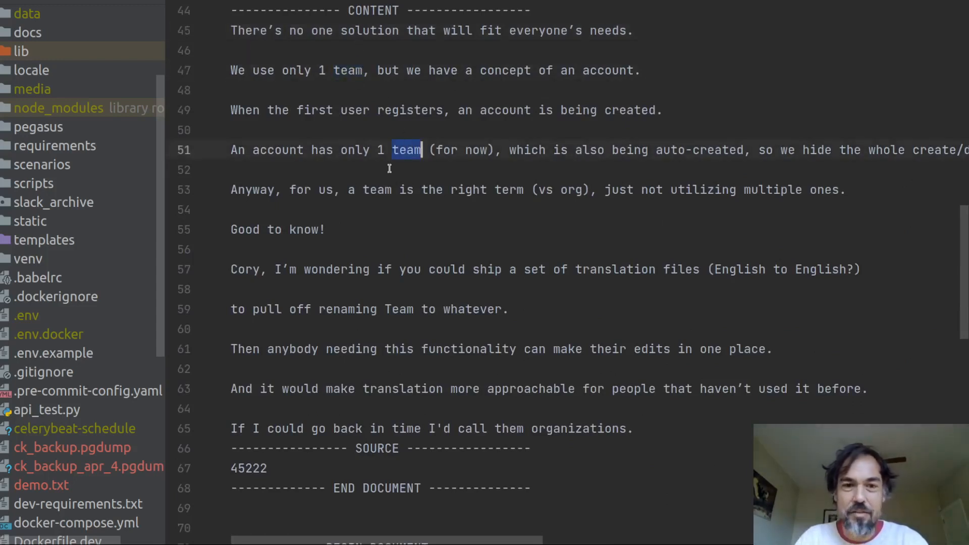
scroll("down", 3)
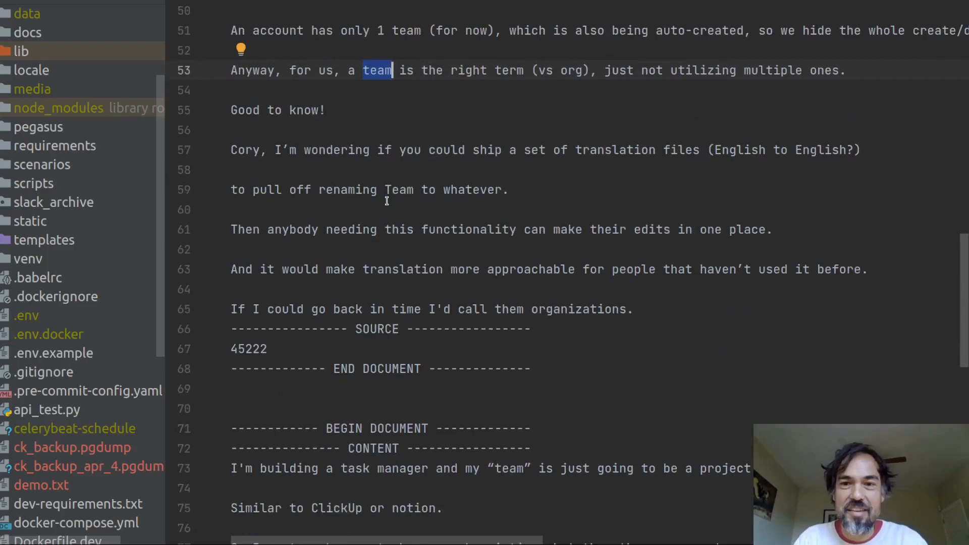
scroll("down", 3)
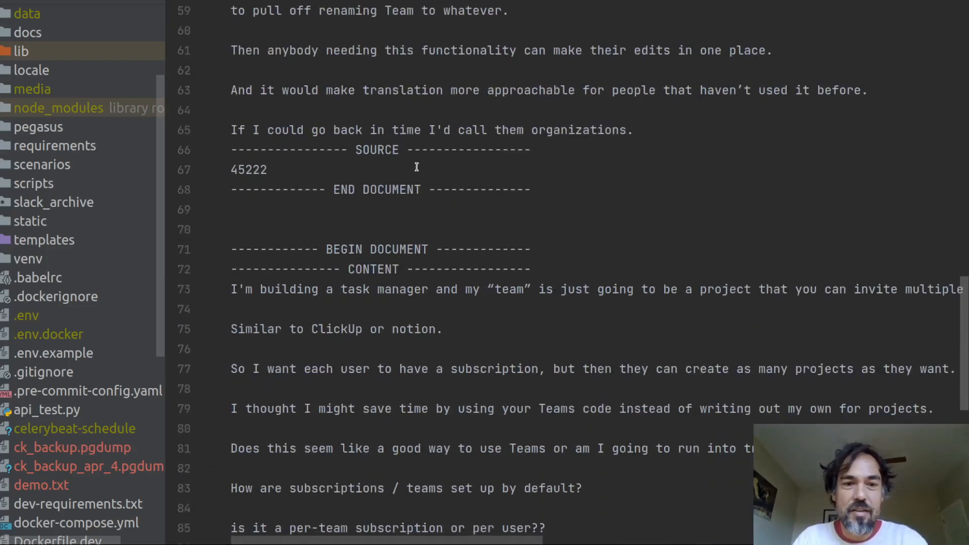
scroll("down", 3)
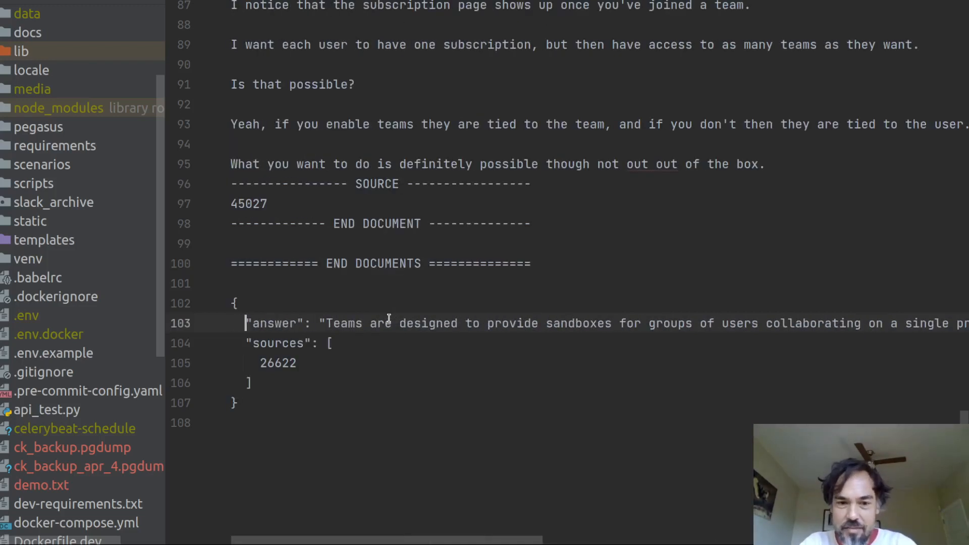
double_click(276, 362)
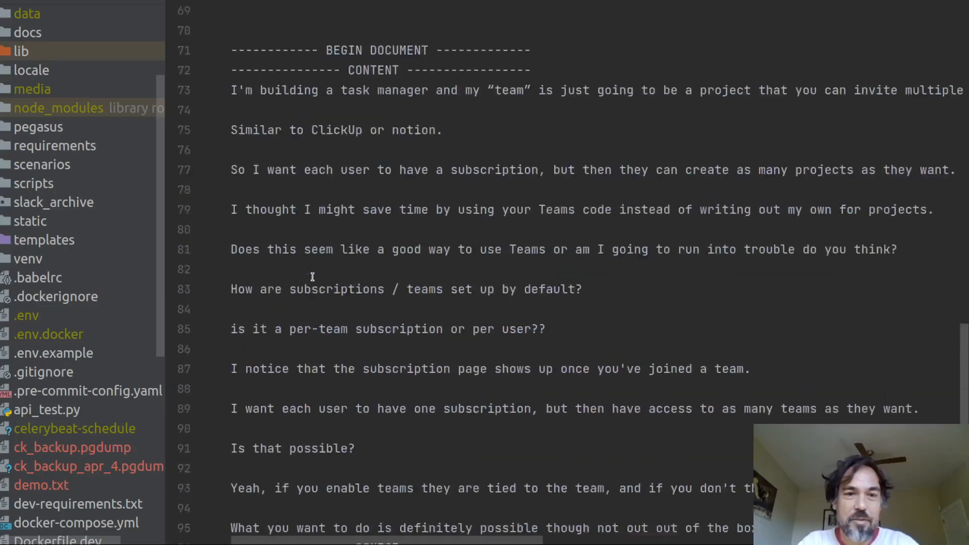
scroll("up", 3)
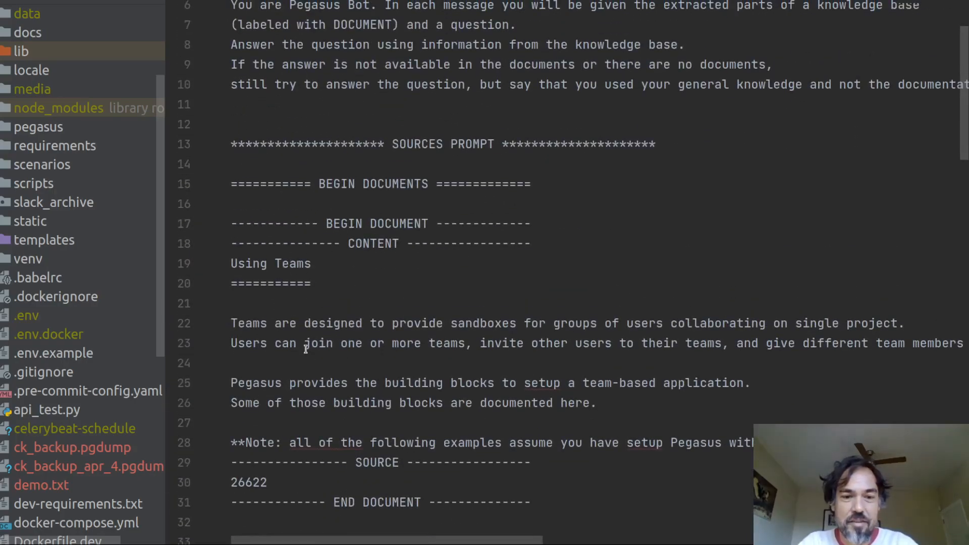
scroll("down", 3)
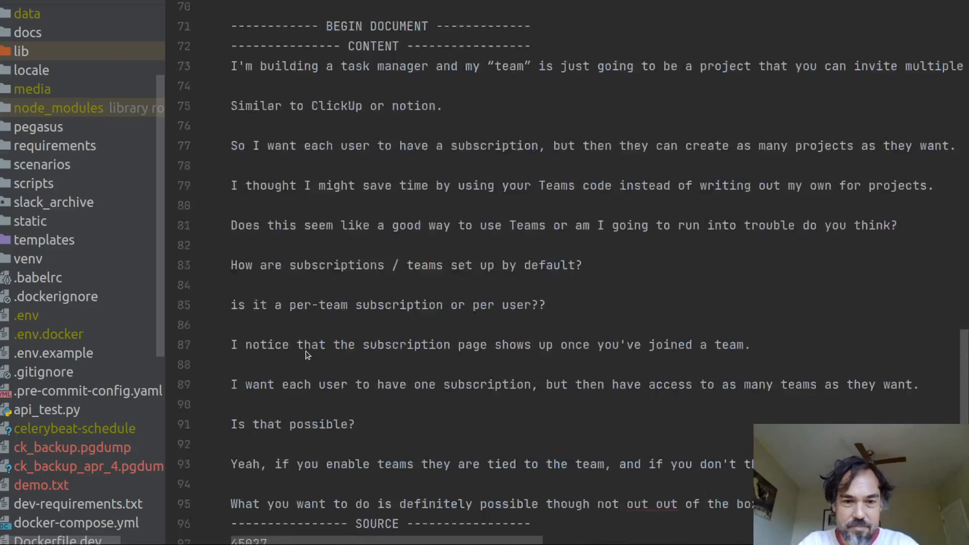
scroll("down", 3)
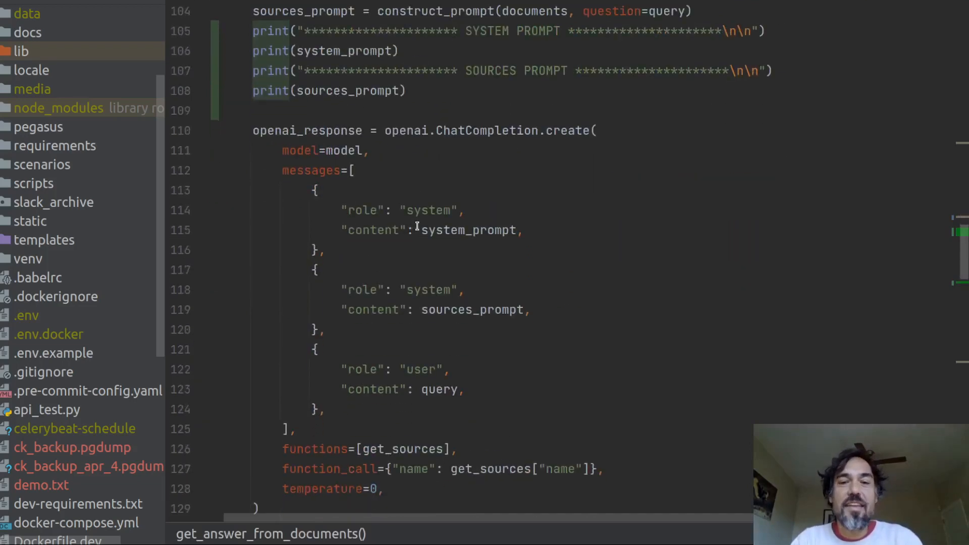
scroll("down", 3)
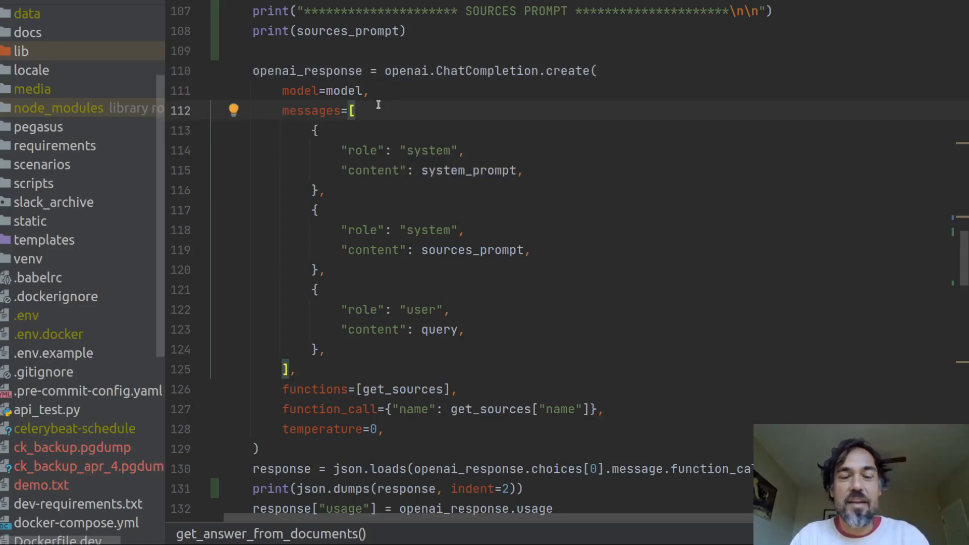
left_click(354, 111)
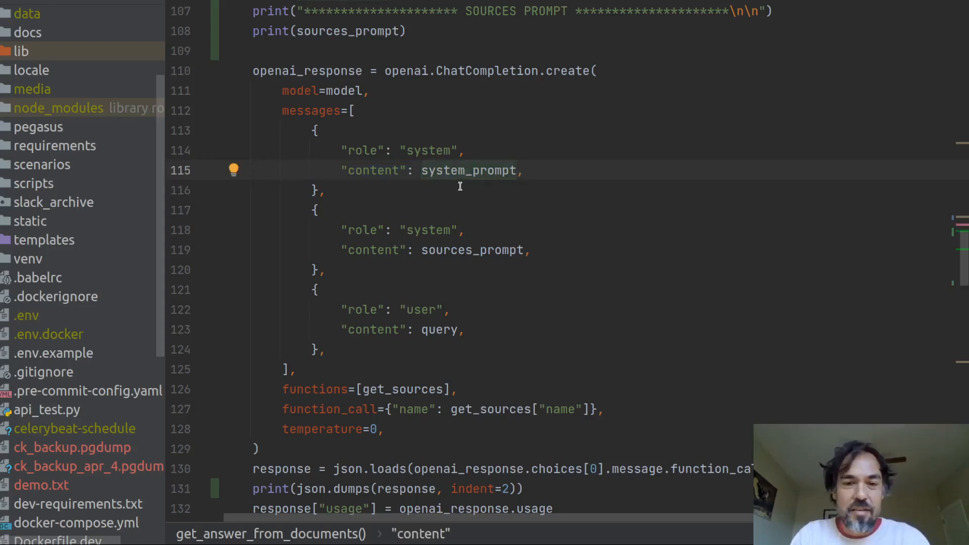
double_click(473, 249)
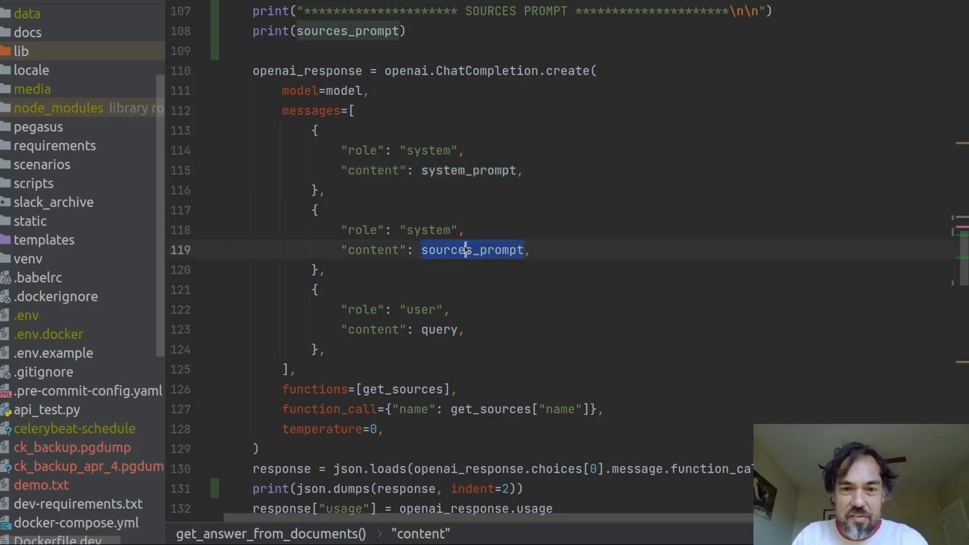
key("ctrl+tab")
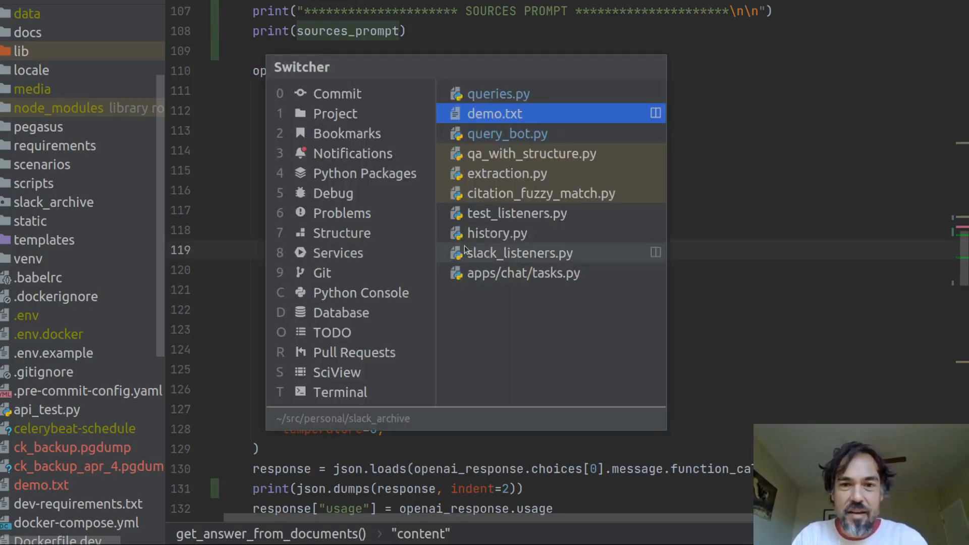
left_click(495, 113)
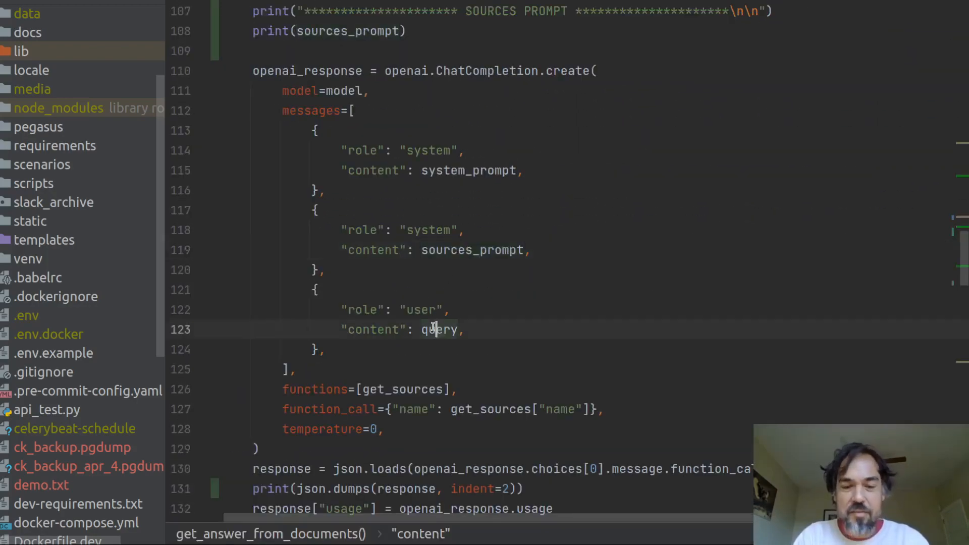
double_click(439, 329)
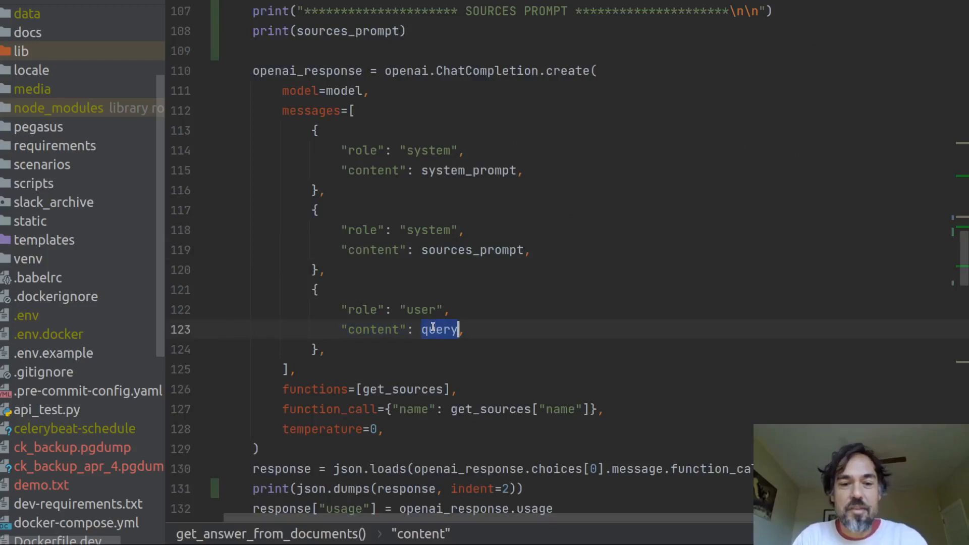
left_click(439, 329)
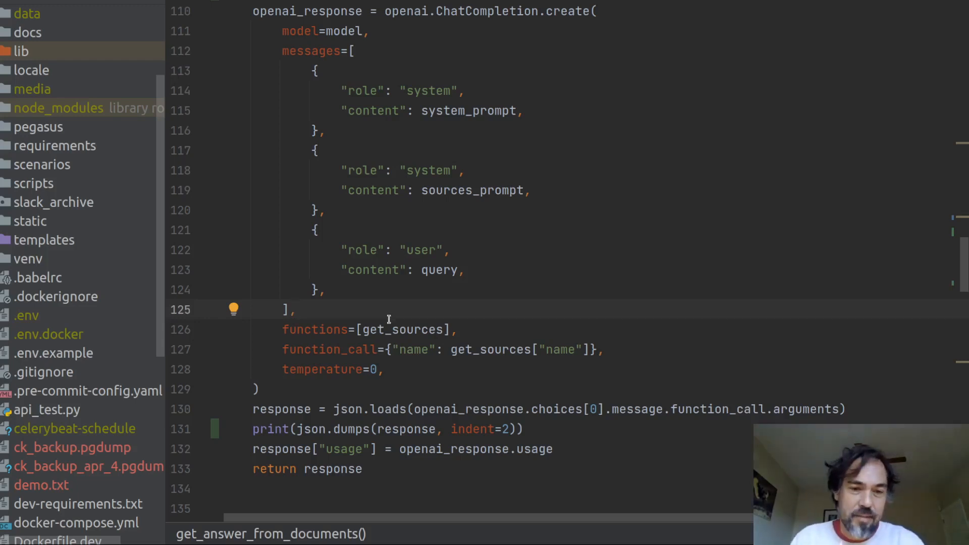
left_click(297, 309)
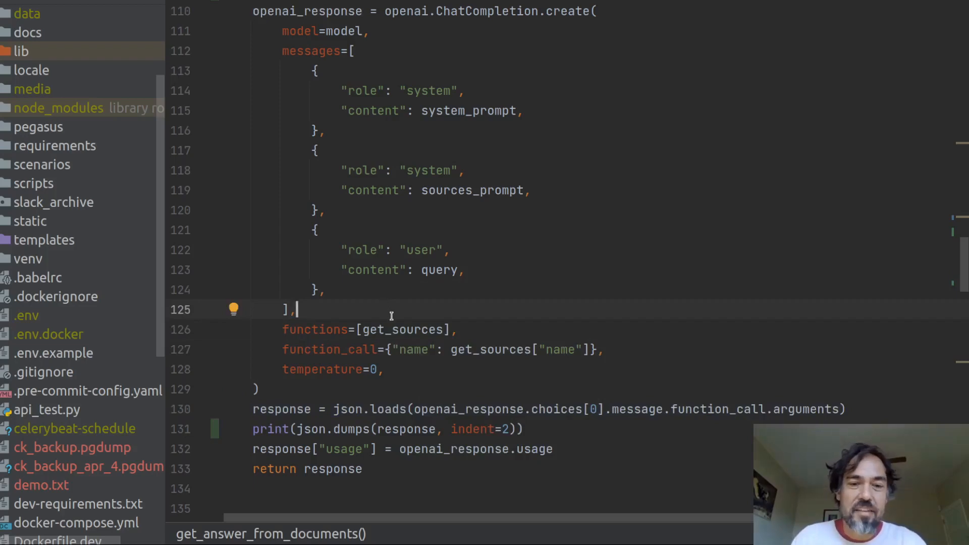
mouse_move(403, 329)
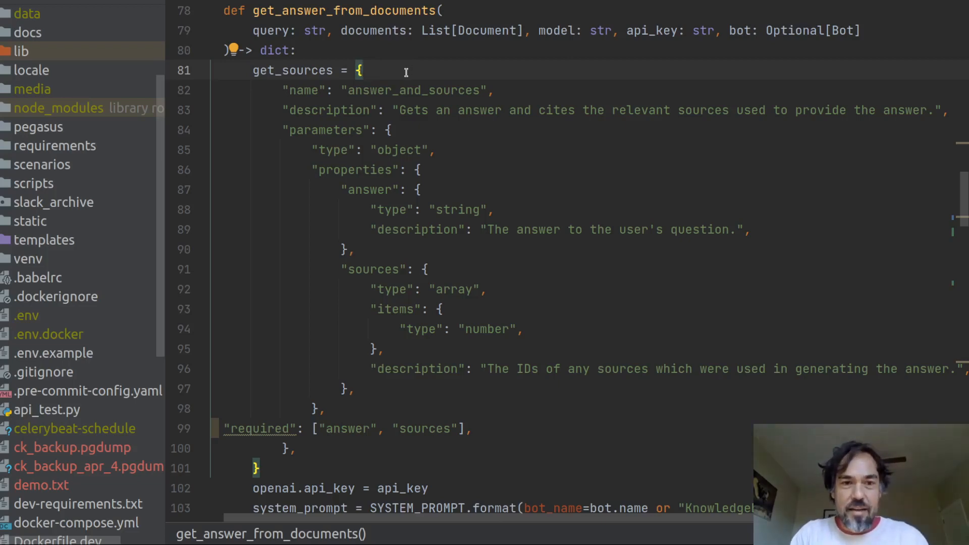
left_click(425, 110)
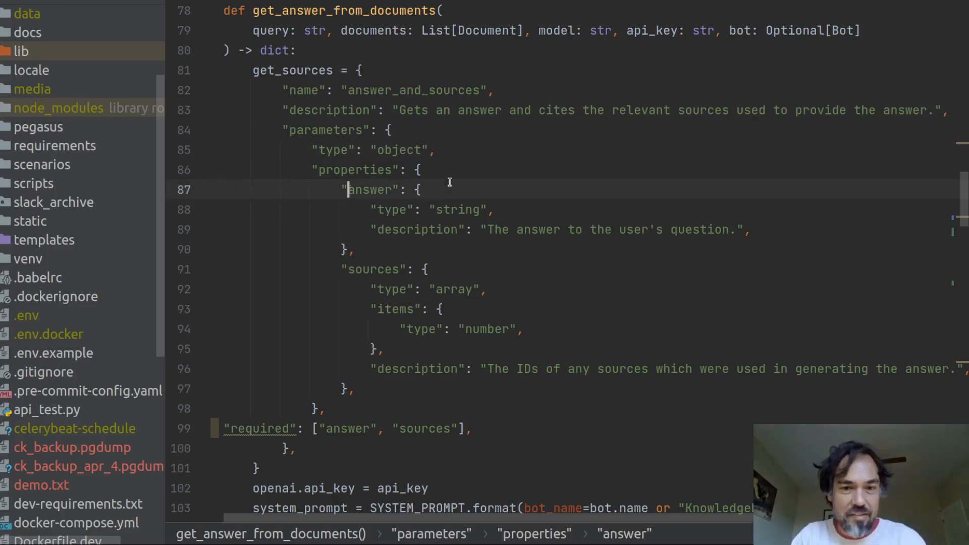
left_click_drag(349, 190, 507, 229)
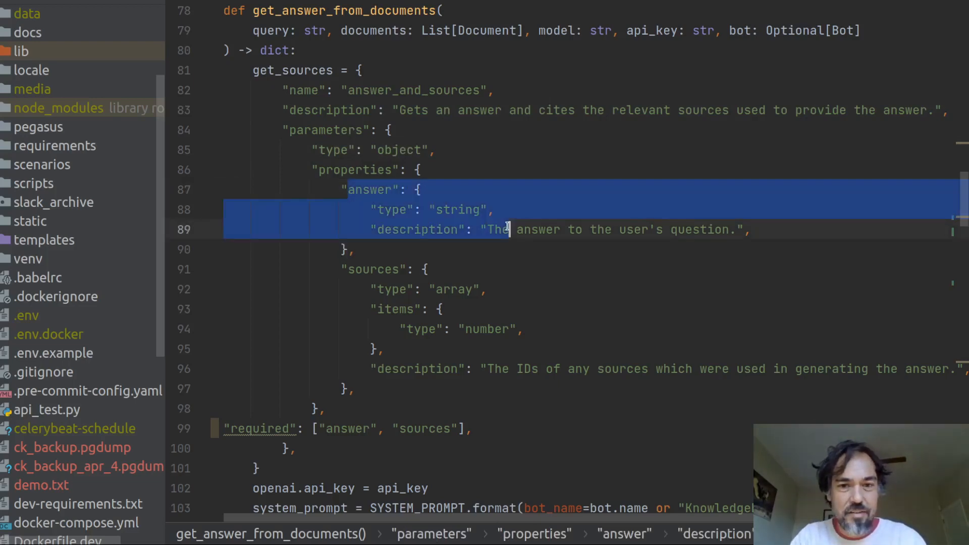
left_click(742, 229)
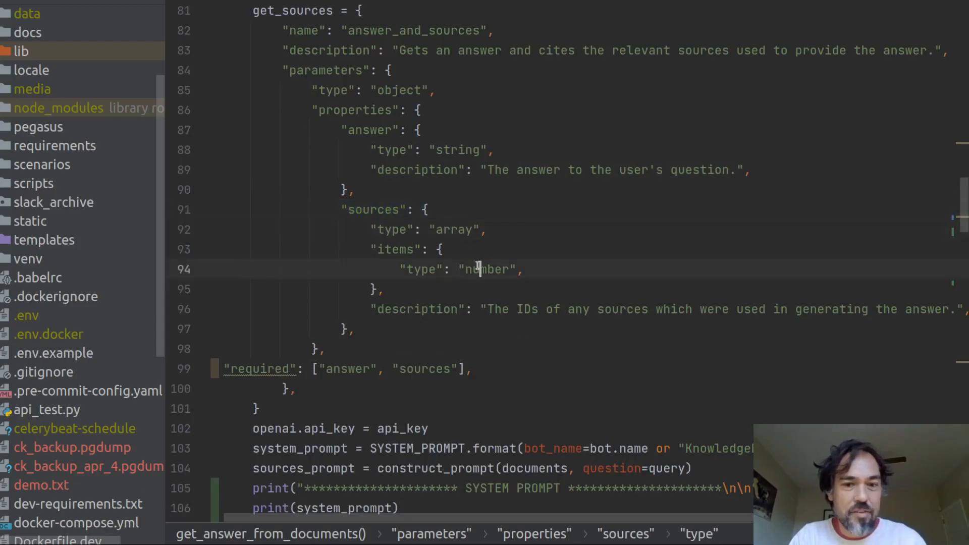
left_click(488, 309)
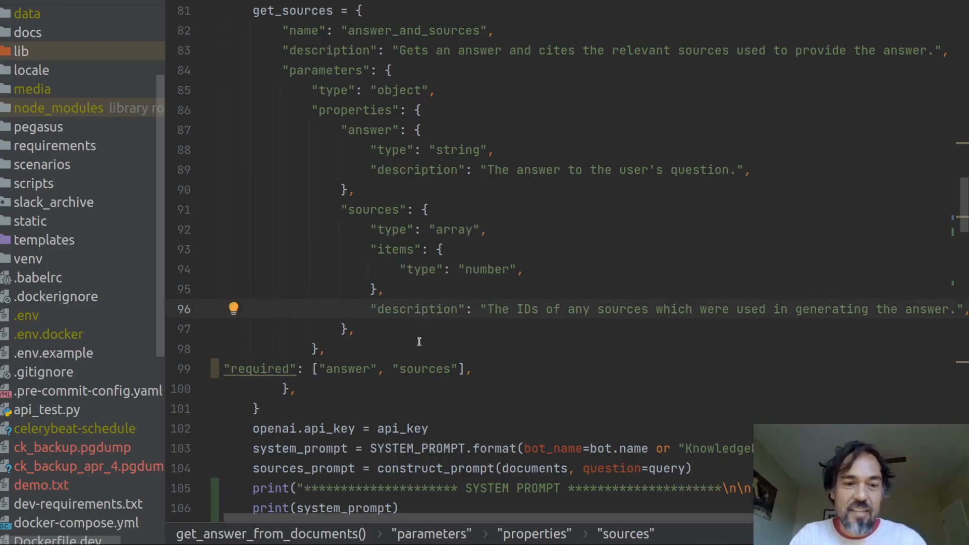
left_click(340, 368)
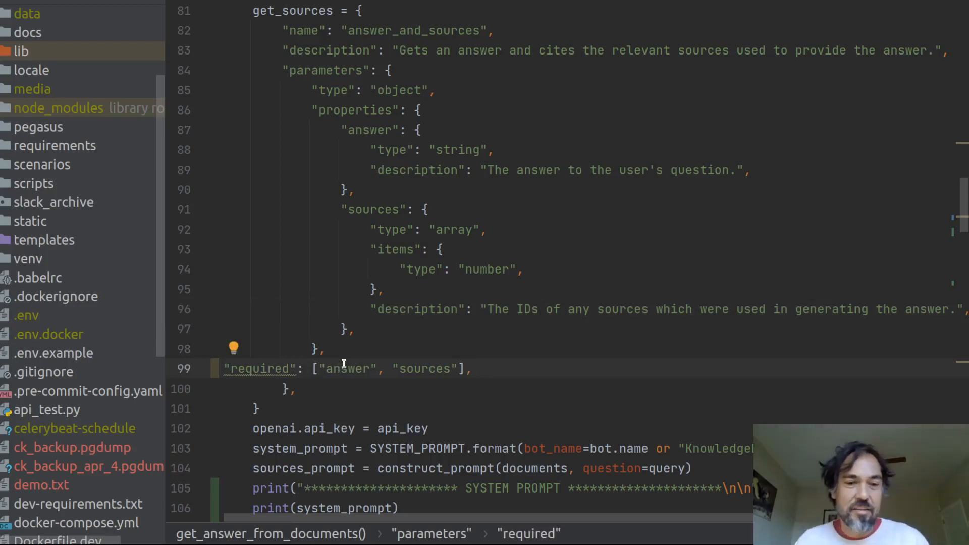
- Review the response parsing code and switch back to the Excalidraw RAG pipeline diagram
scroll("down", 3)
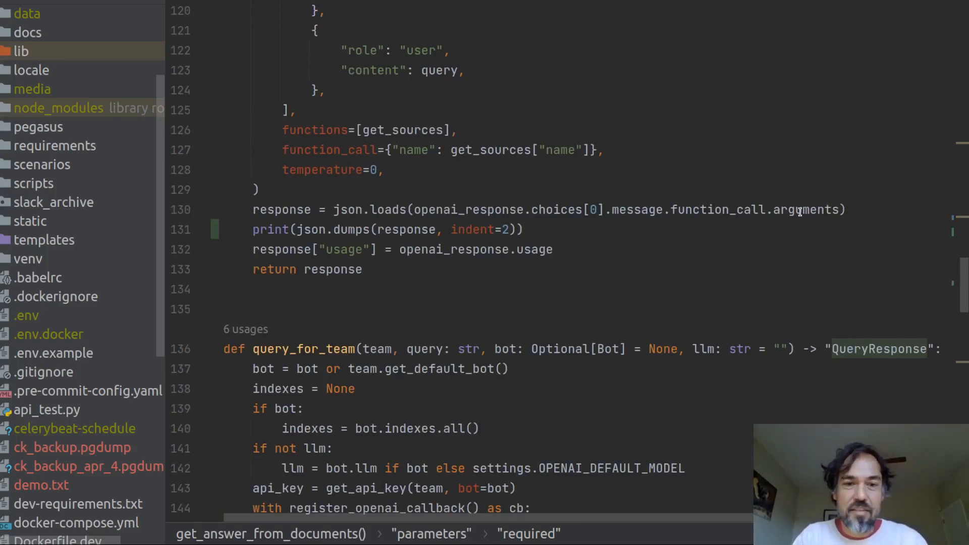
key("alt+tab")
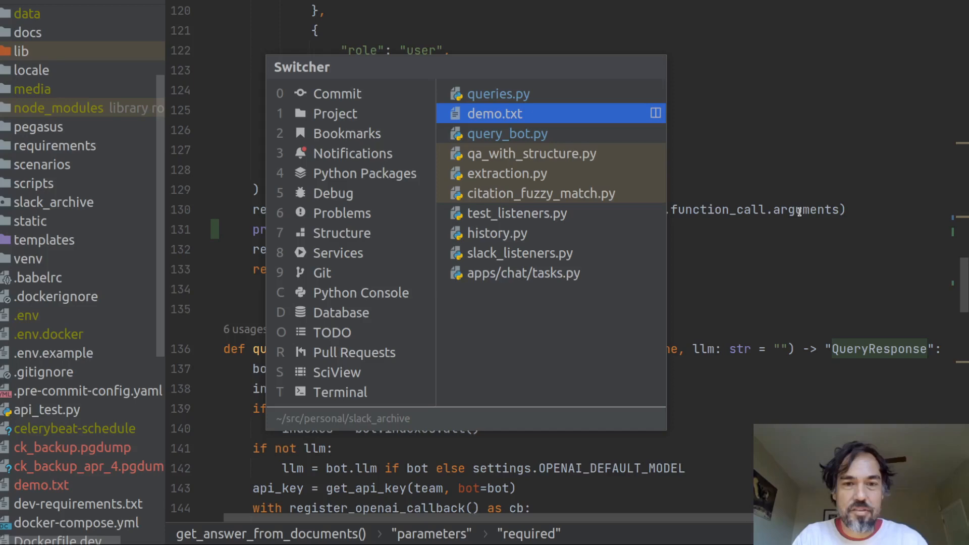
left_click(495, 113)
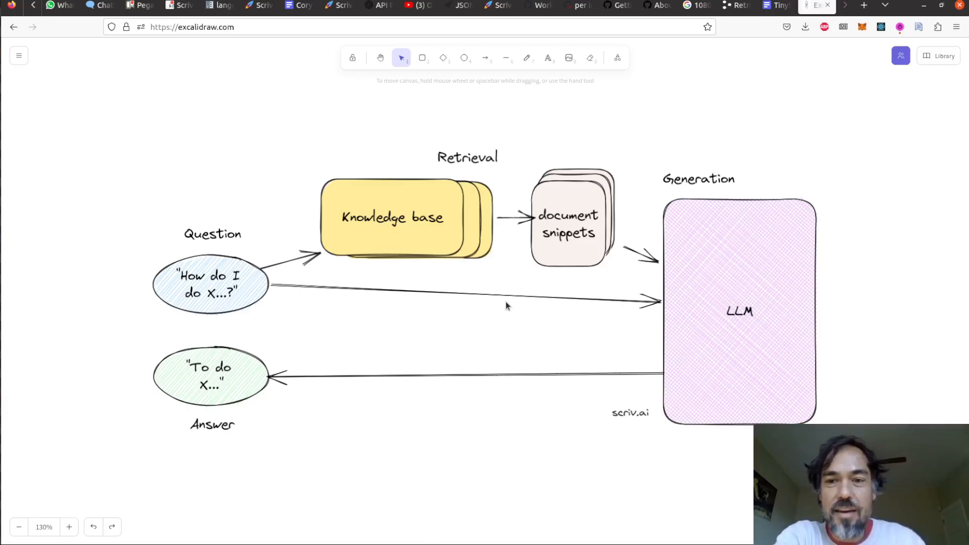
mouse_move(346, 103)
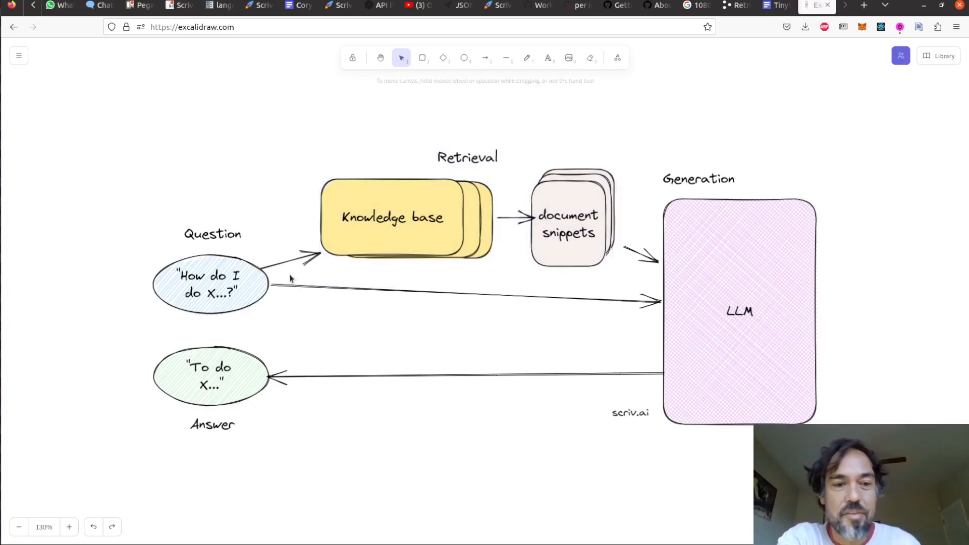
mouse_move(425, 218)
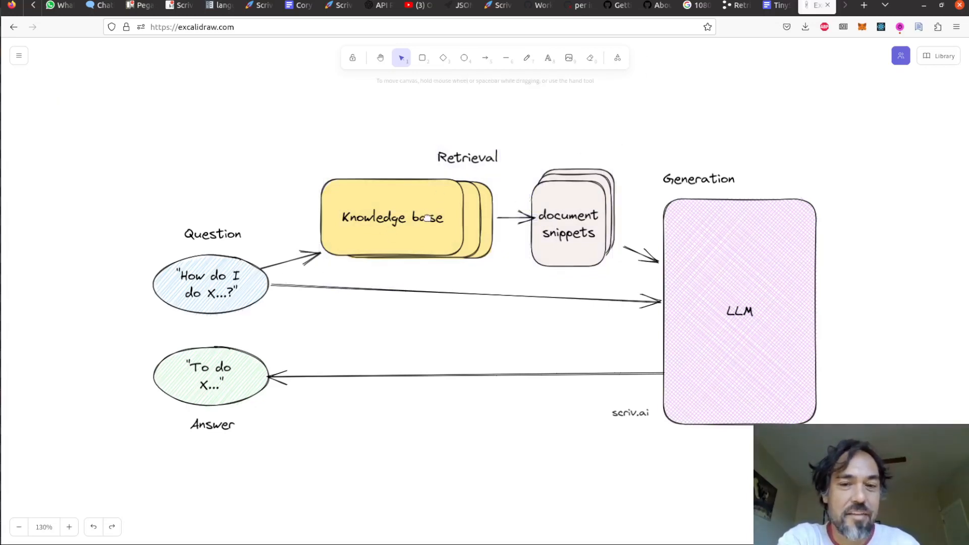